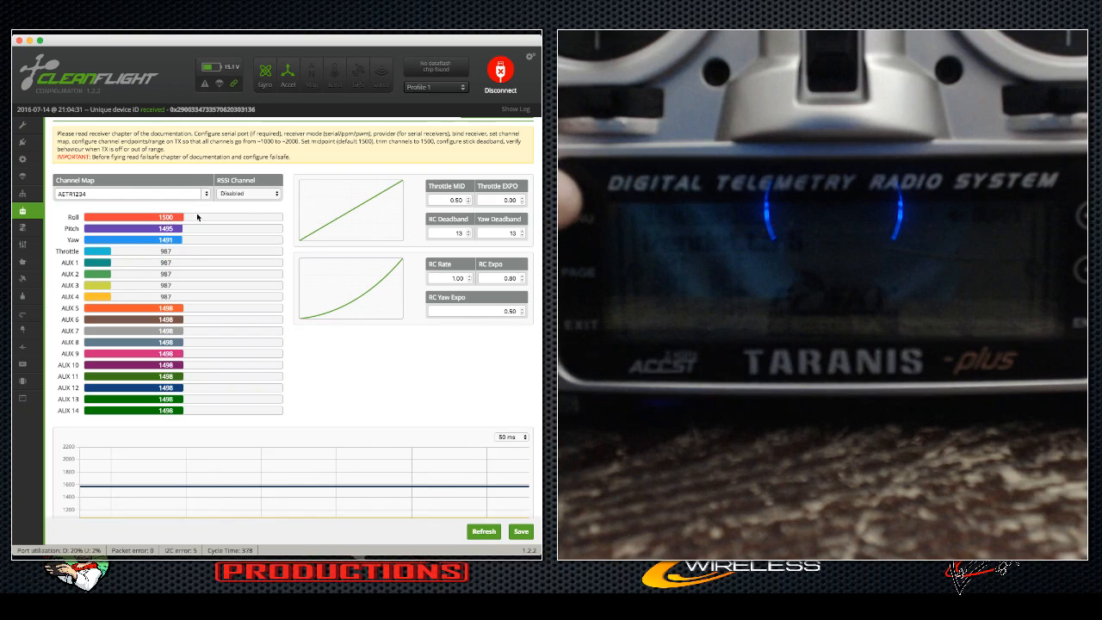
{"action": "mouse_move", "coordinate": [119, 296]}
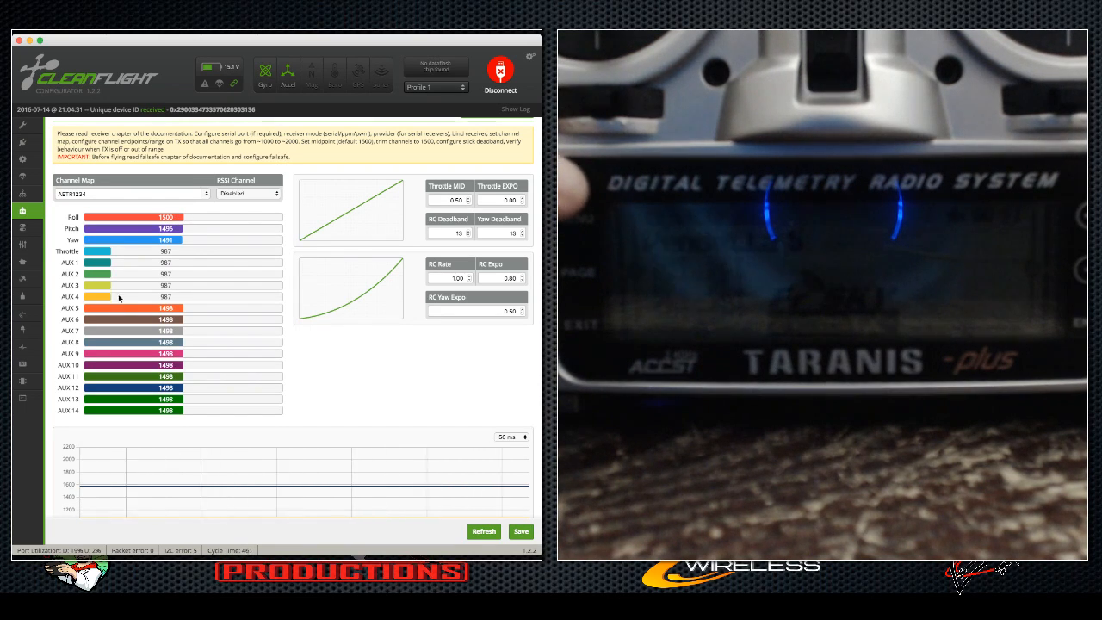